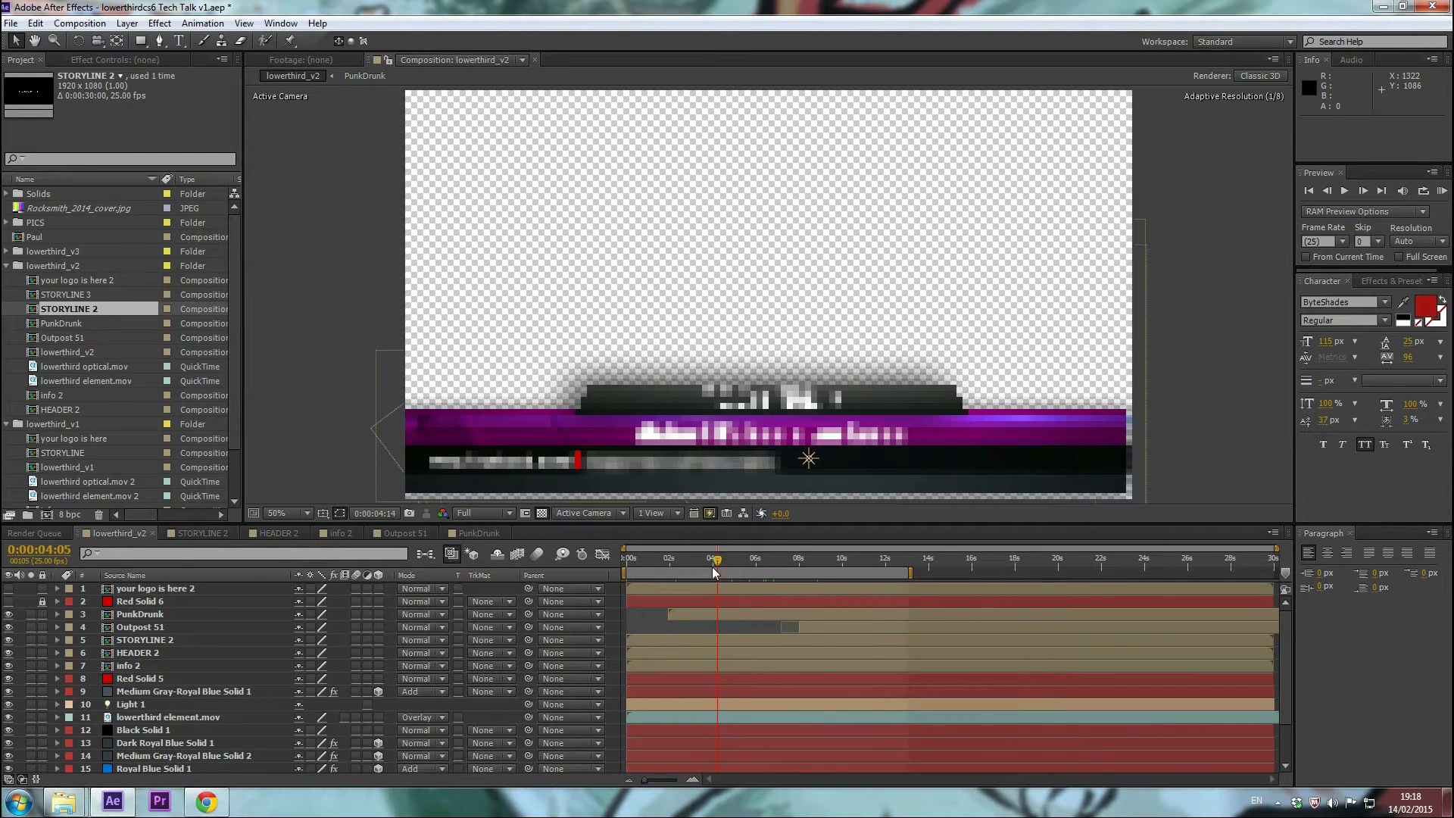
Move the playhead to about 0:00:07:14, where the TECH TALK banner is fully animated.
{"action": "left_click", "coordinate": [747, 559]}
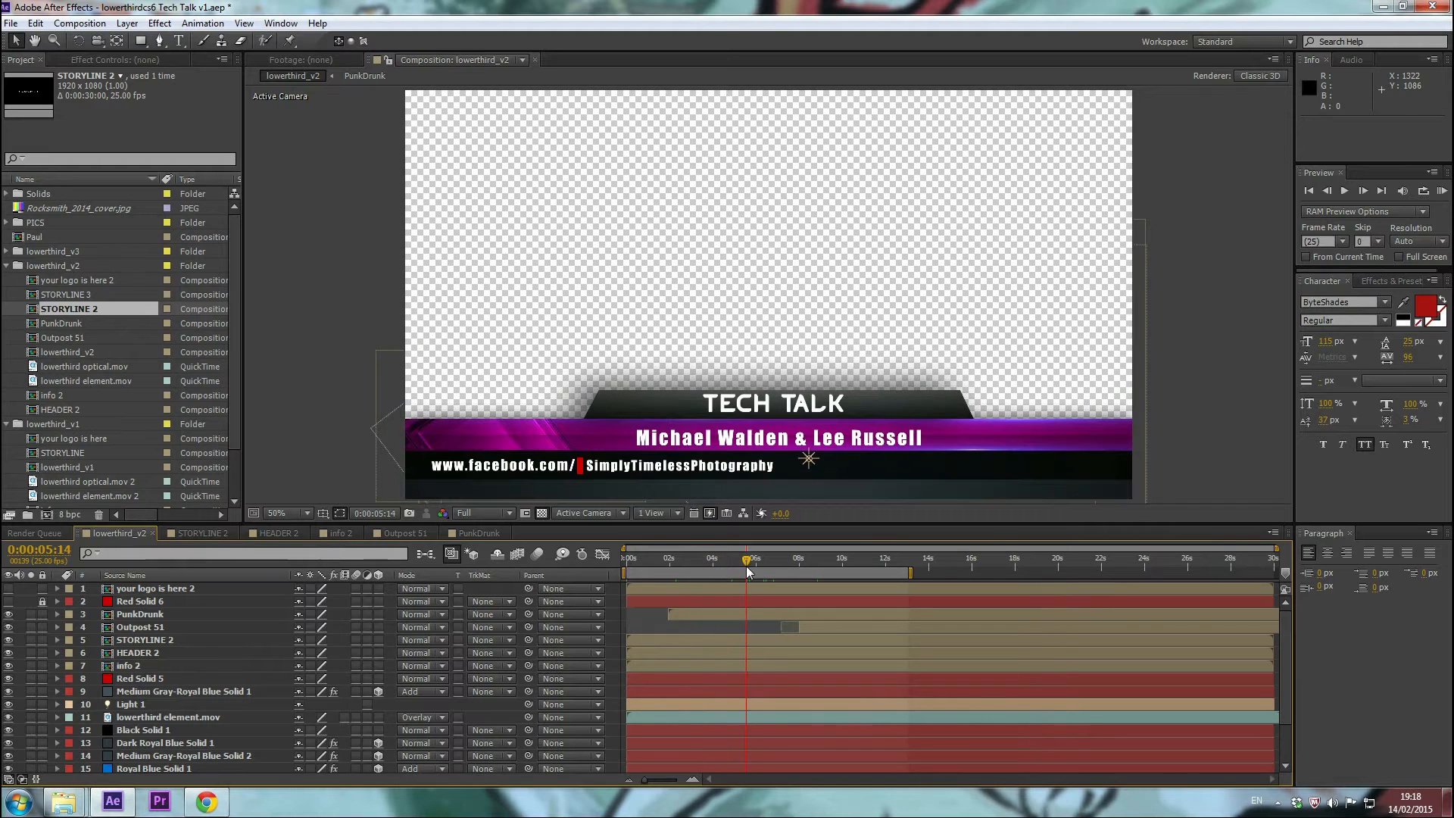
{"action": "mouse_move", "coordinate": [751, 561]}
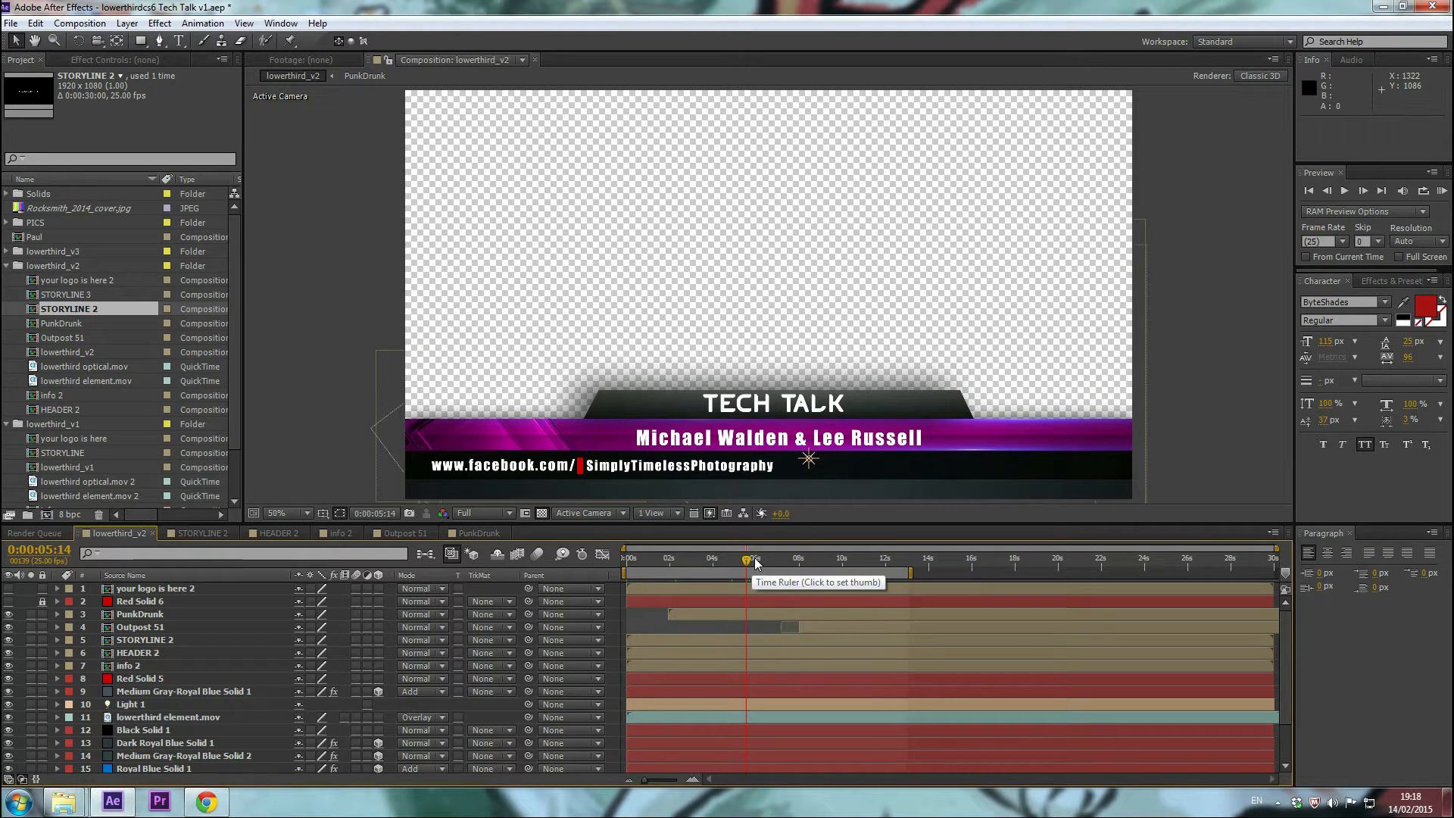
{"action": "left_click", "coordinate": [781, 558]}
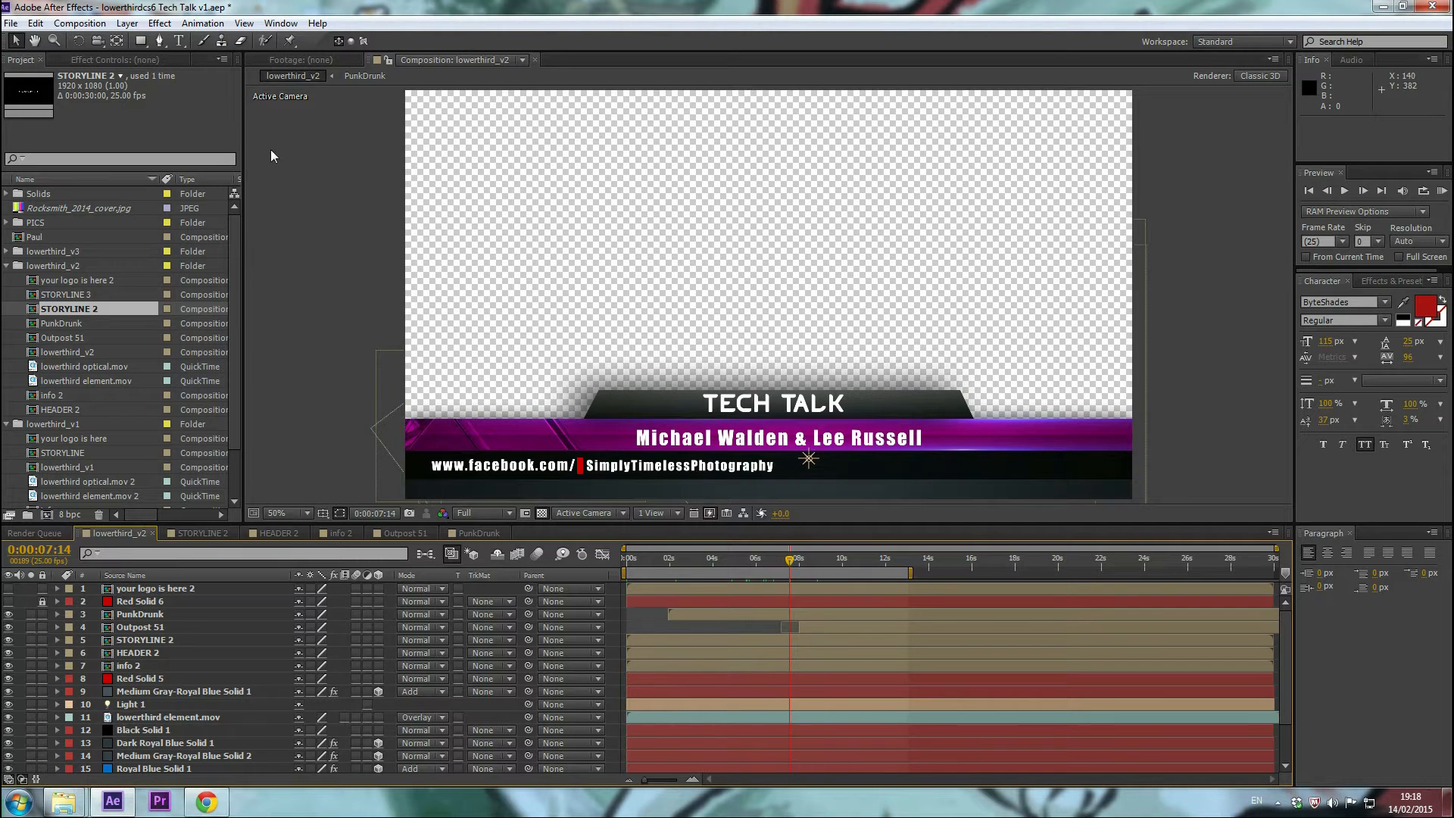
{"action": "left_click", "coordinate": [80, 24]}
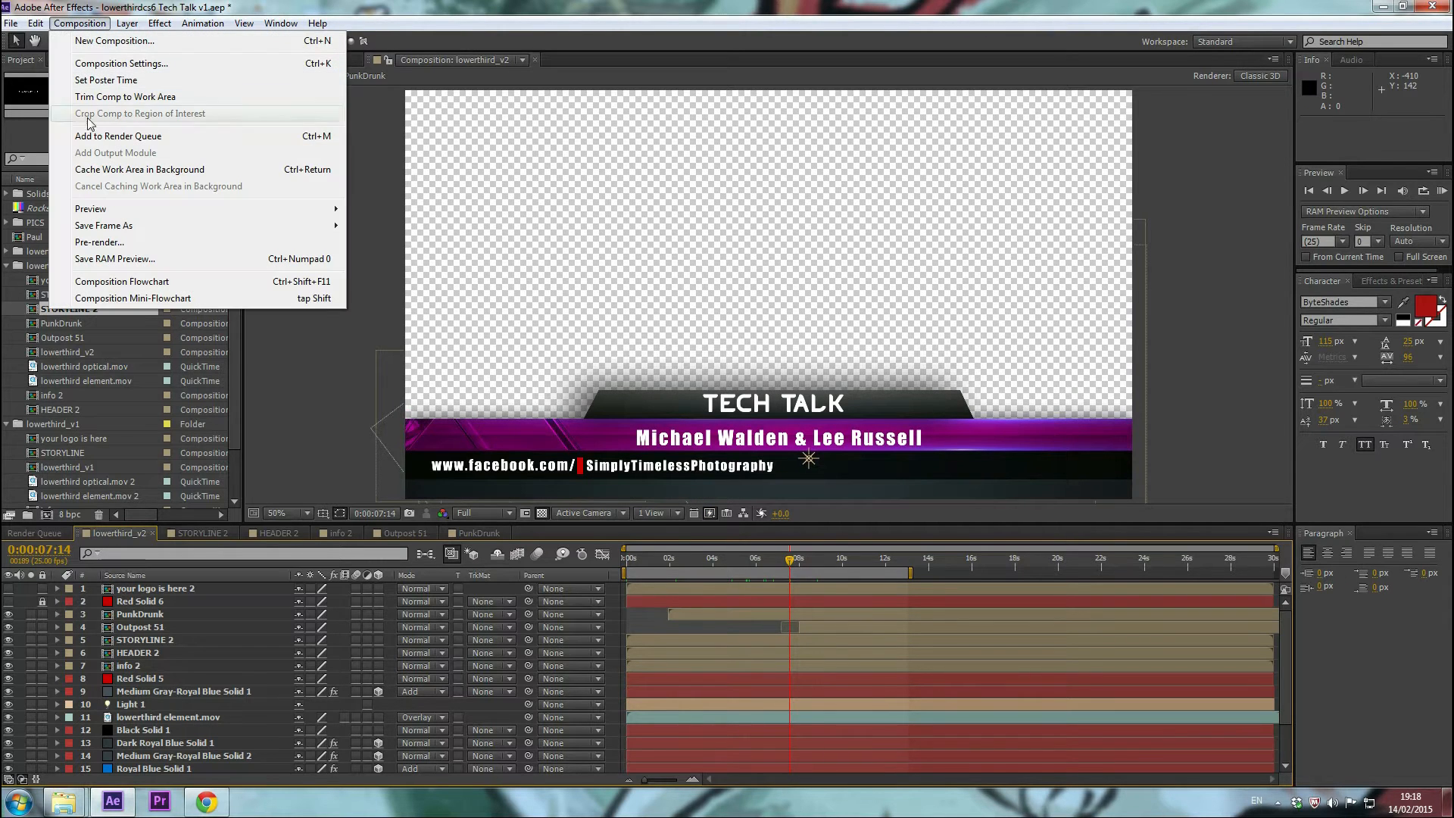
Add the lowerthird_v2 composition to the Render Queue.
{"action": "left_click", "coordinate": [118, 136]}
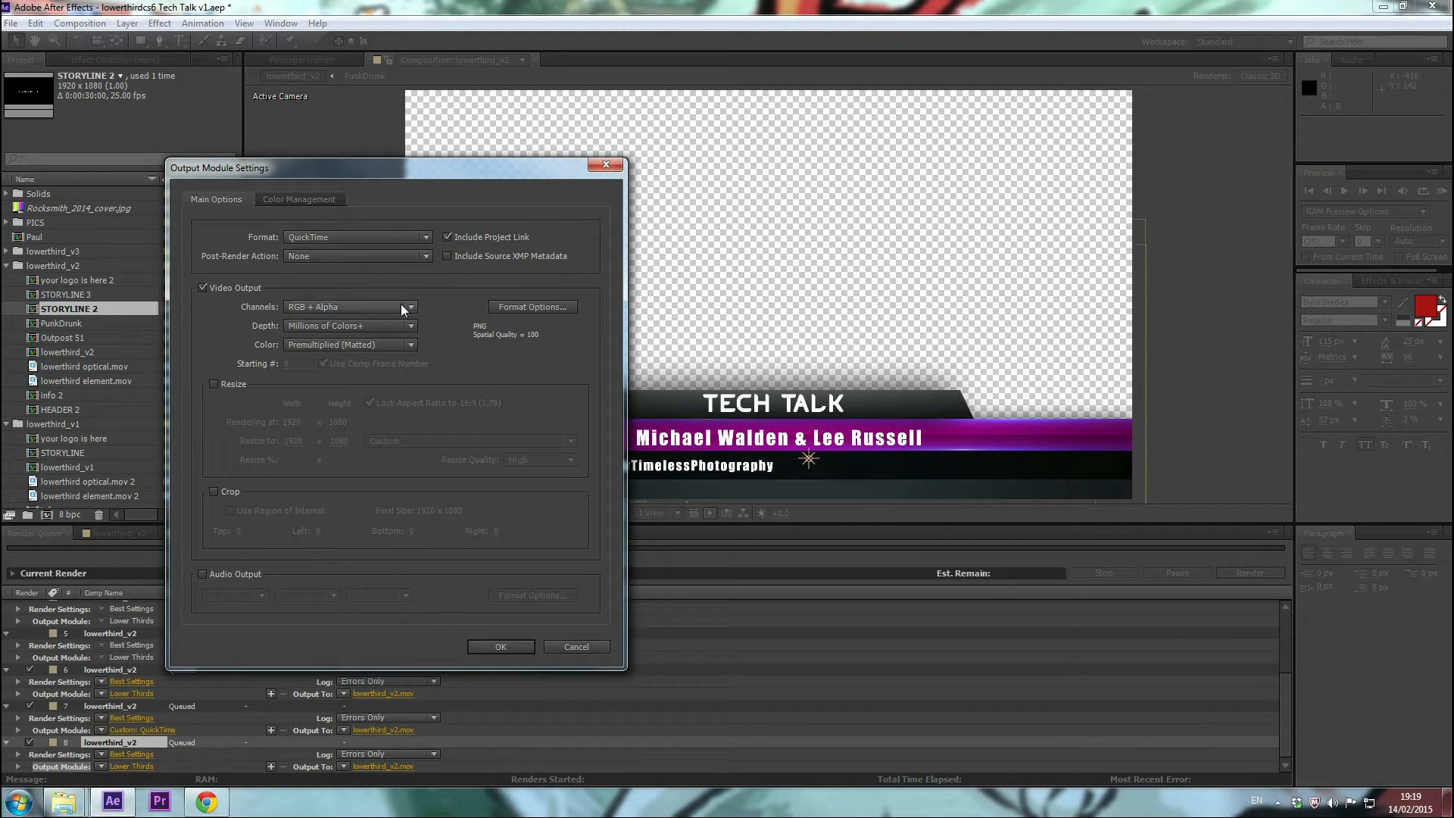
{"action": "left_click", "coordinate": [404, 306]}
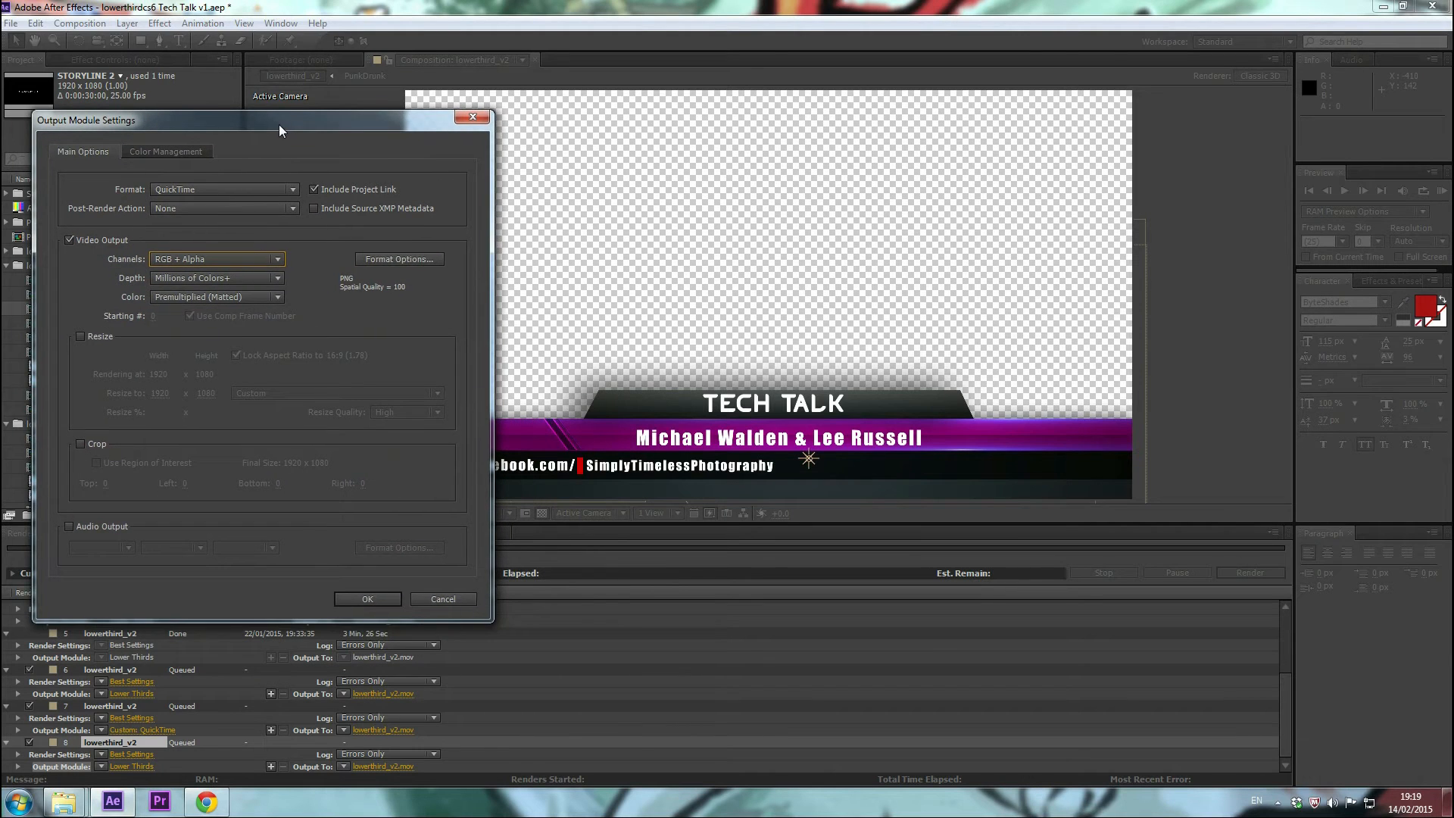
{"action": "left_click_drag", "start_coordinate": [278, 120], "coordinate": [251, 103]}
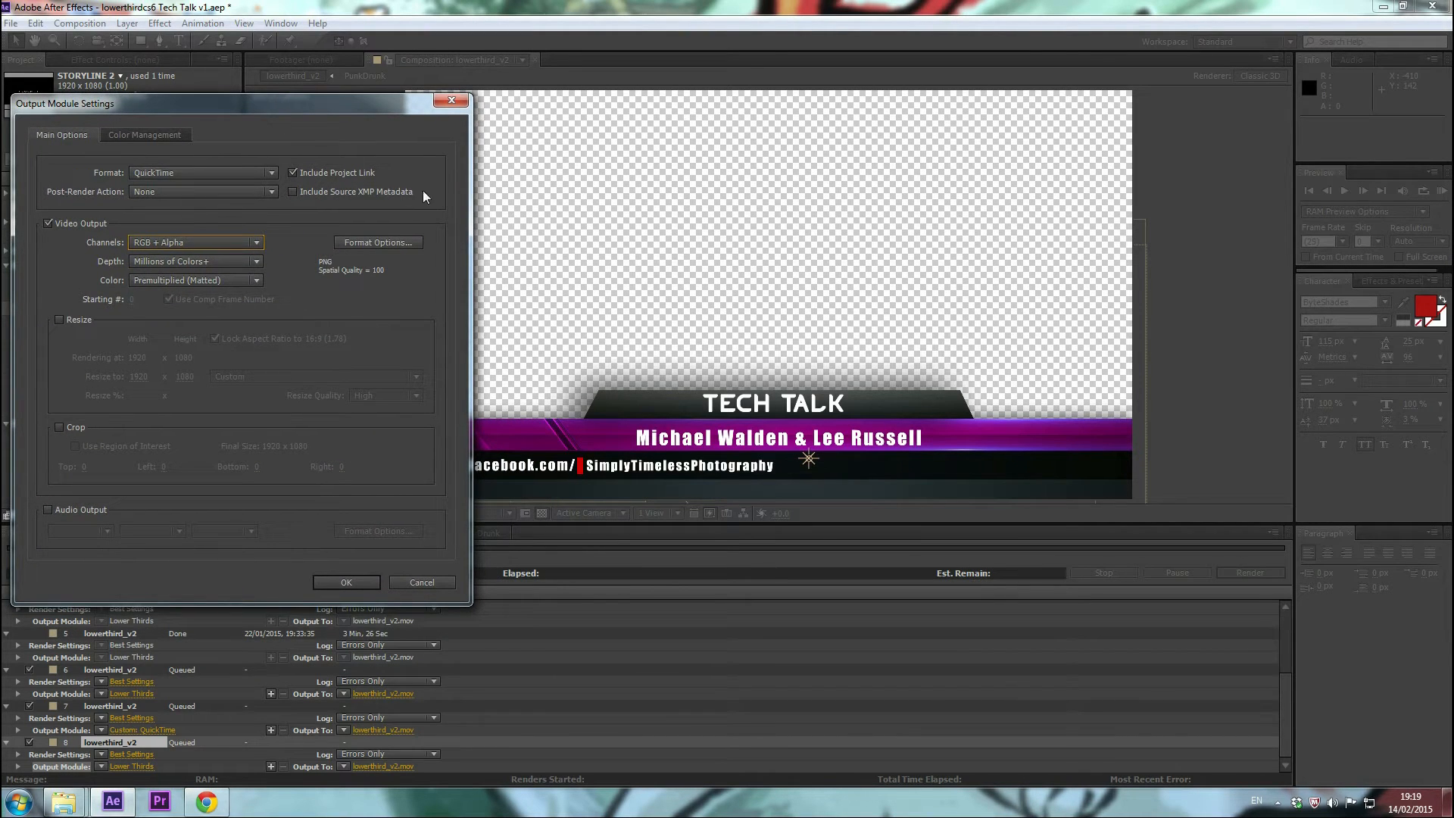
{"action": "mouse_move", "coordinate": [601, 192]}
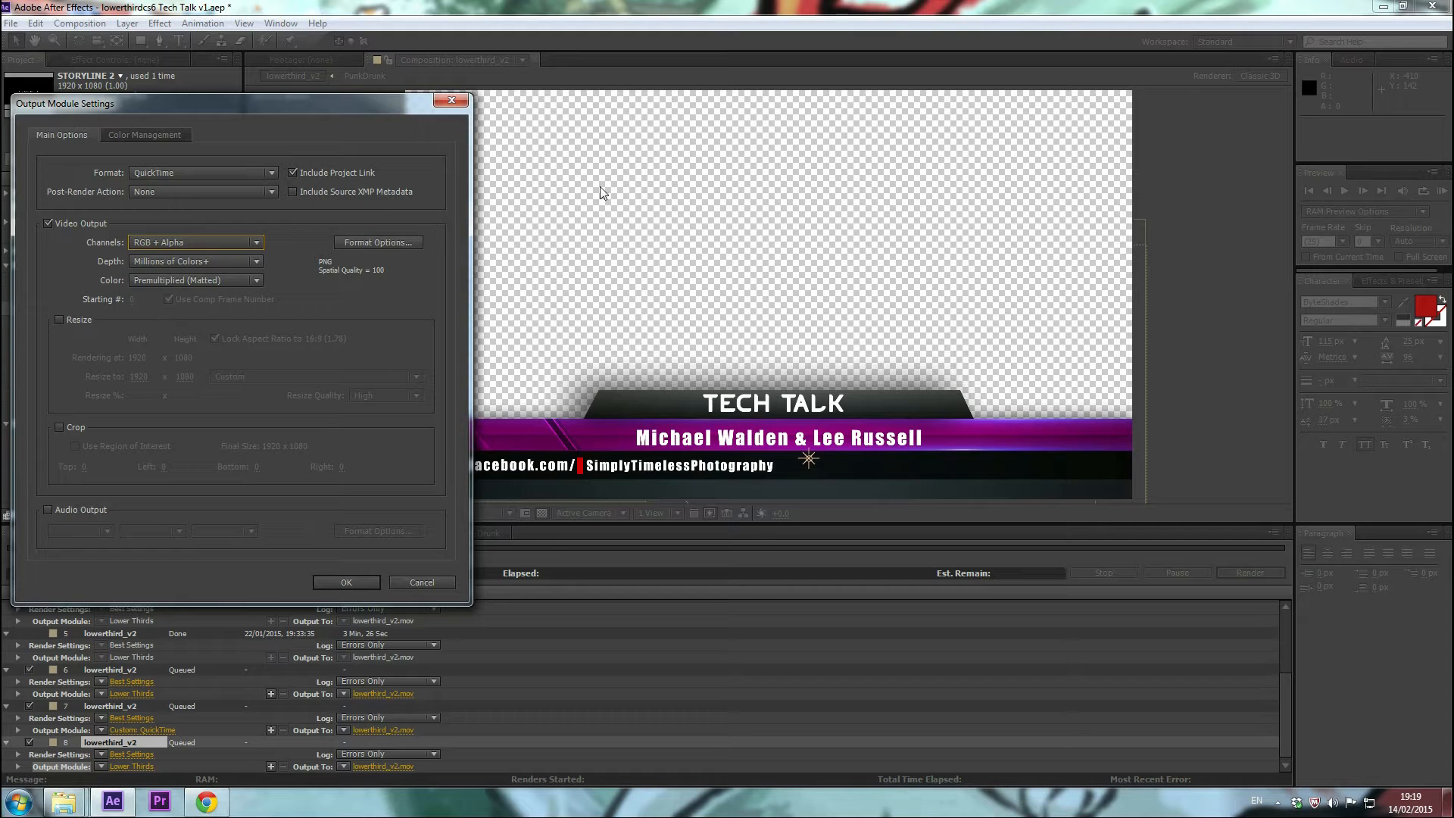
{"action": "mouse_move", "coordinate": [584, 197]}
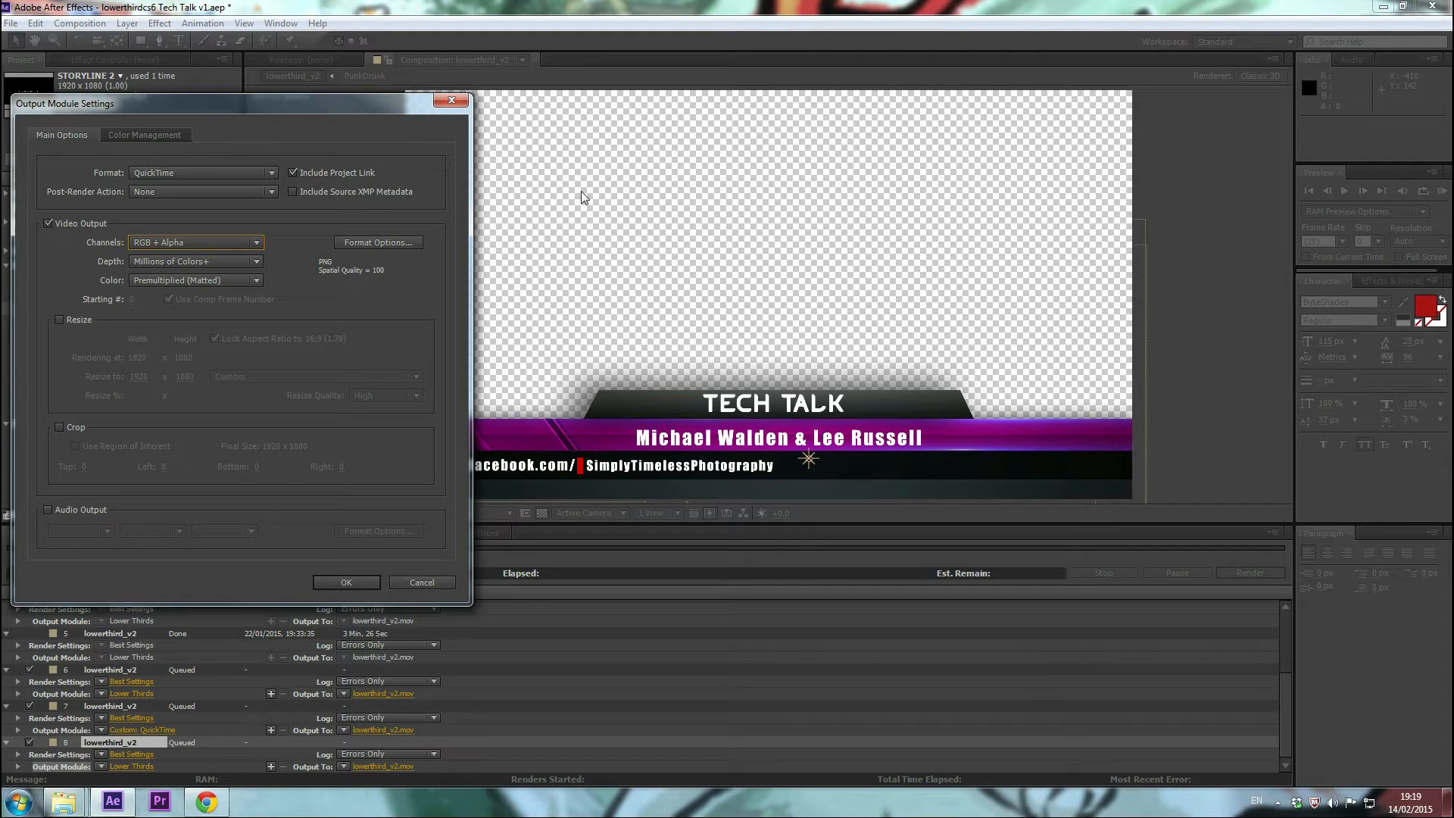
{"action": "mouse_move", "coordinate": [302, 322]}
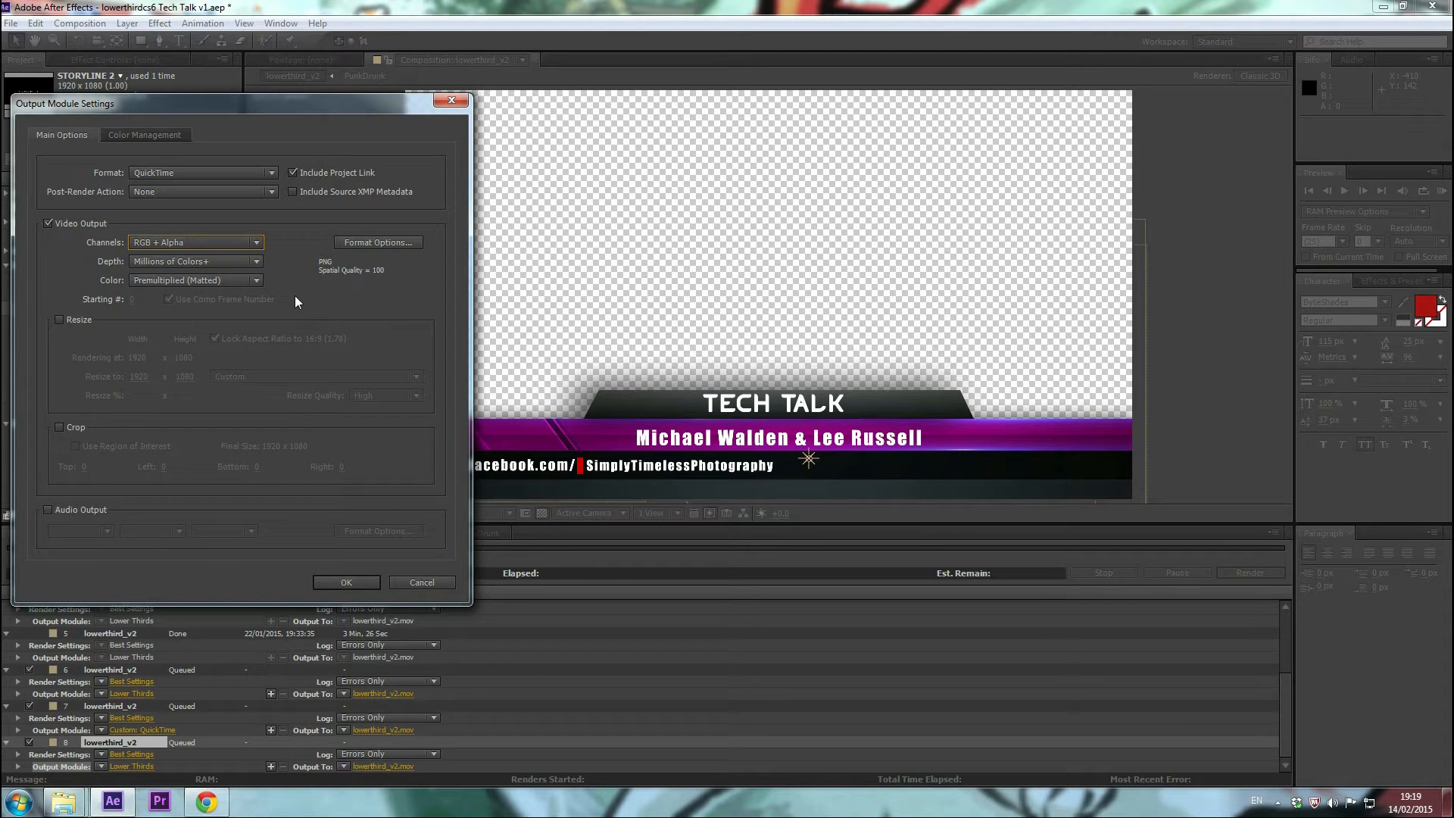
{"action": "mouse_move", "coordinate": [619, 297]}
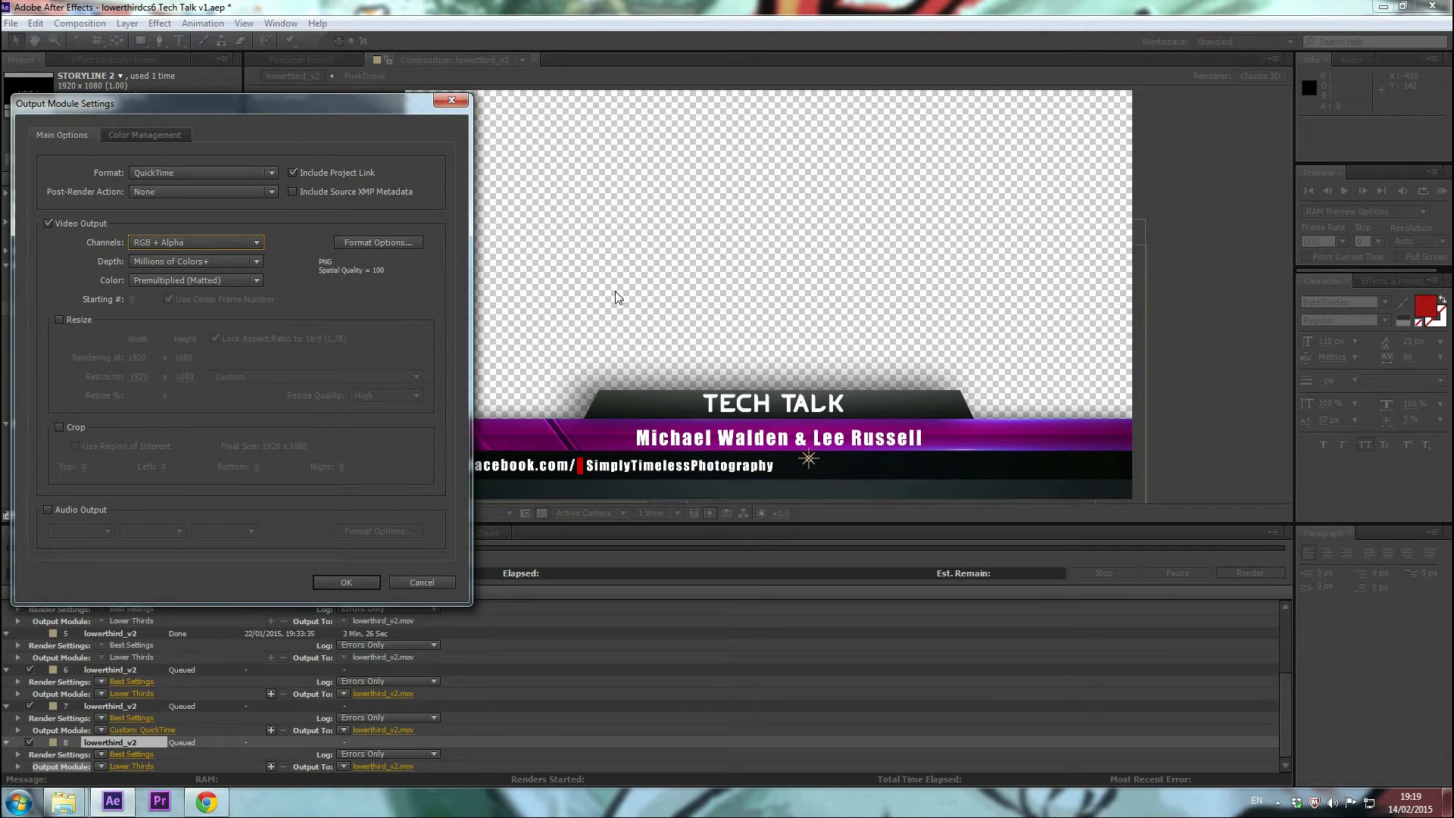
{"action": "mouse_move", "coordinate": [879, 438]}
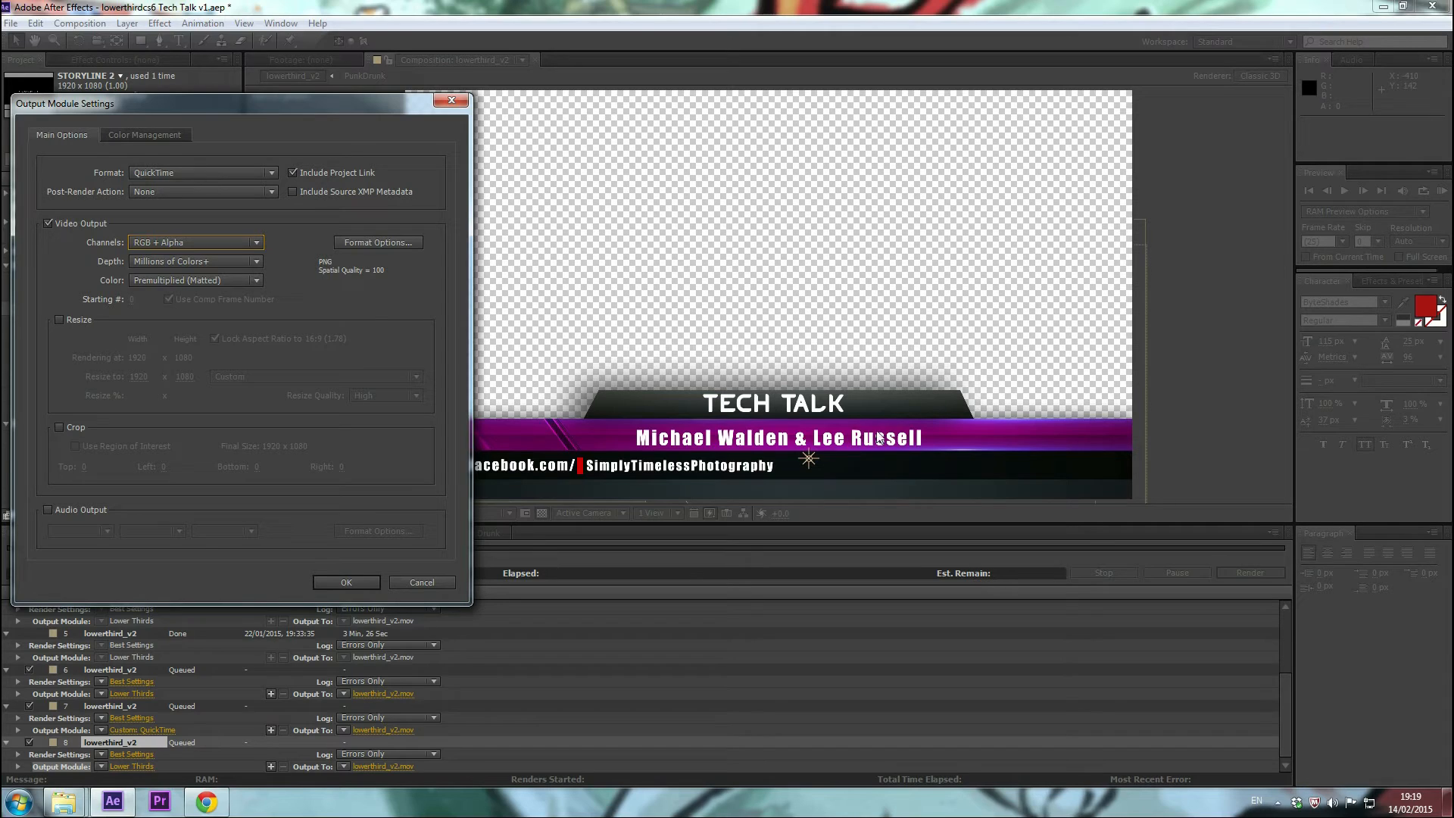
{"action": "mouse_move", "coordinate": [633, 343]}
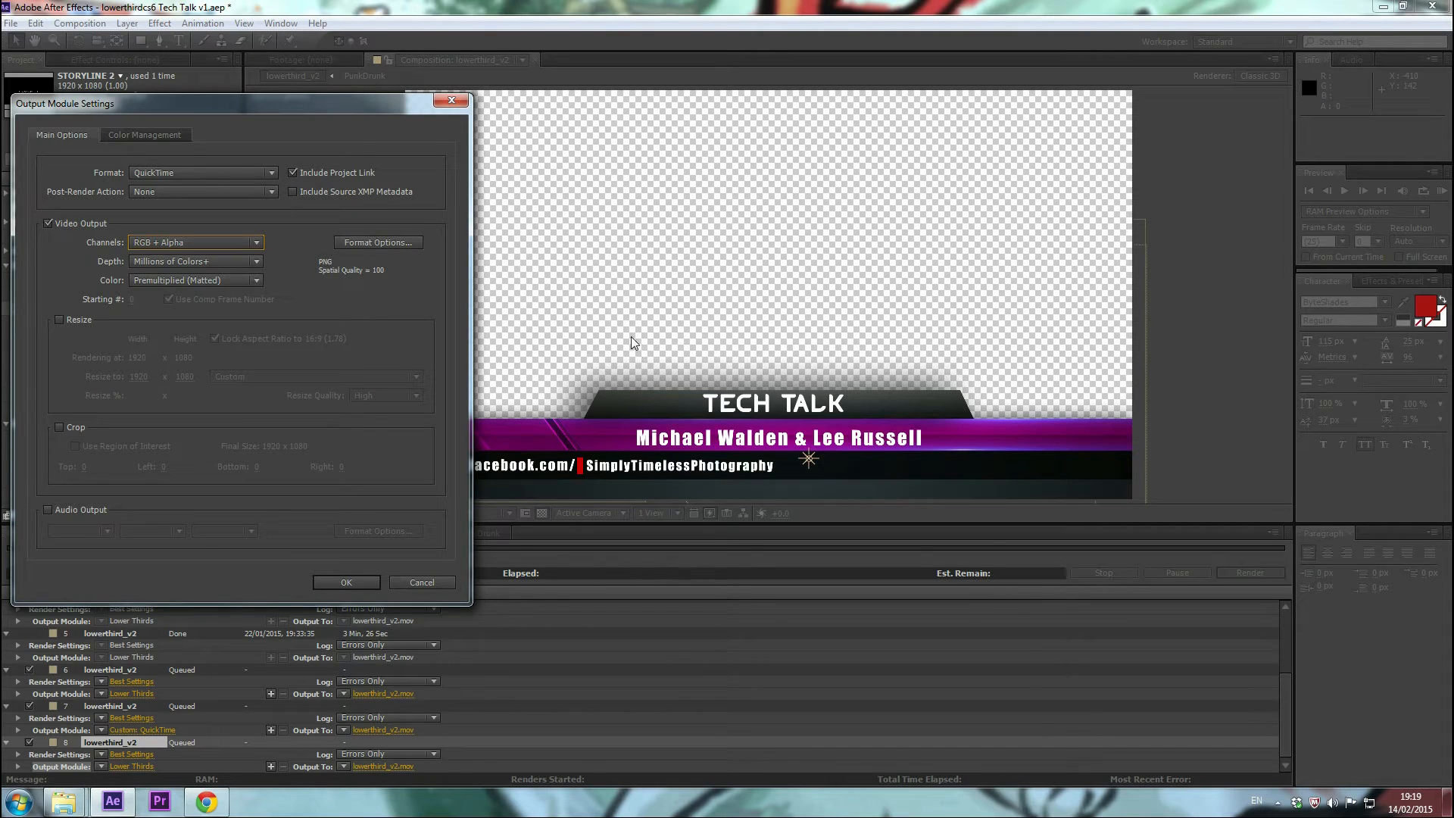
{"action": "mouse_move", "coordinate": [557, 260]}
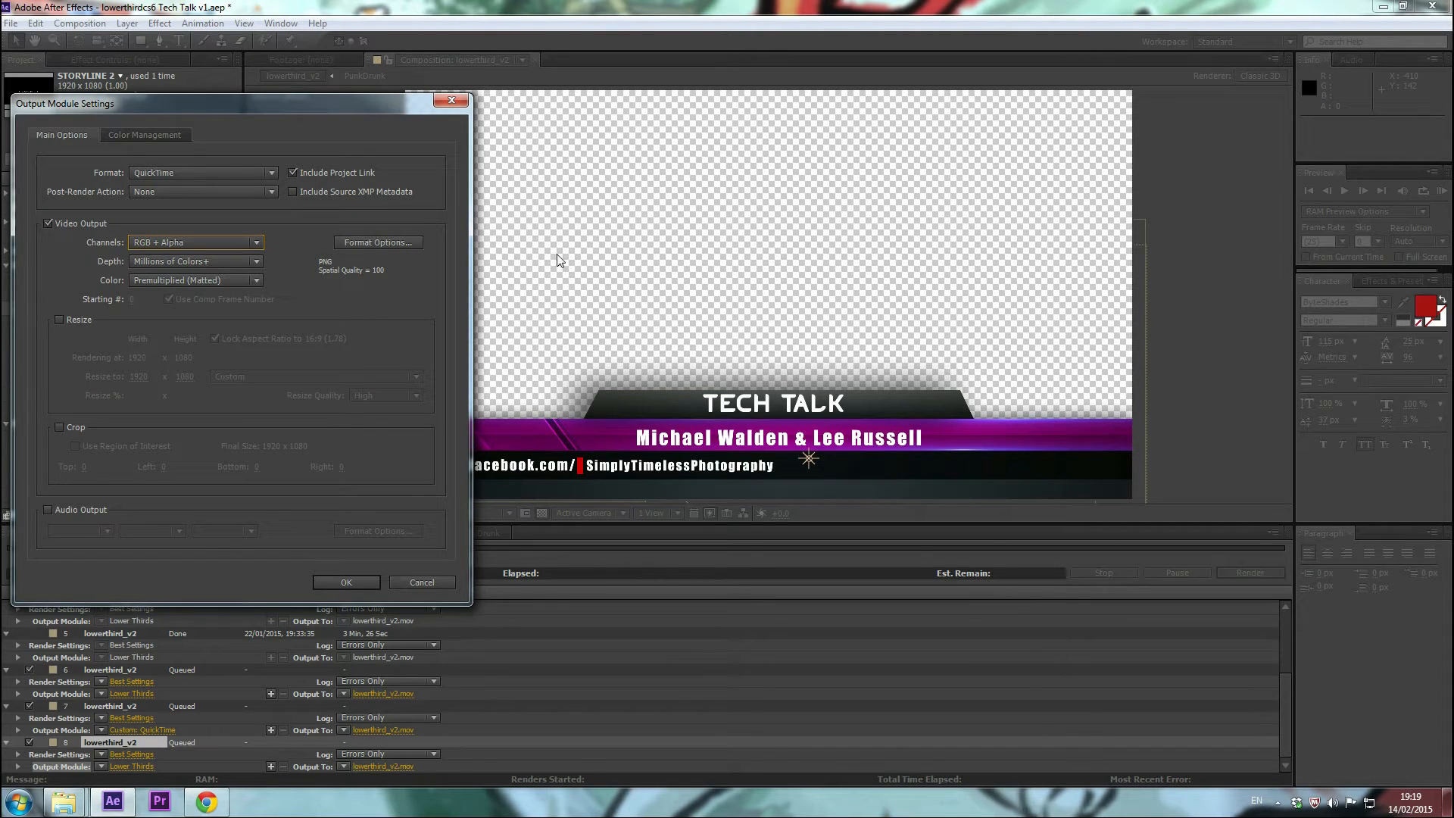
{"action": "mouse_move", "coordinate": [927, 425]}
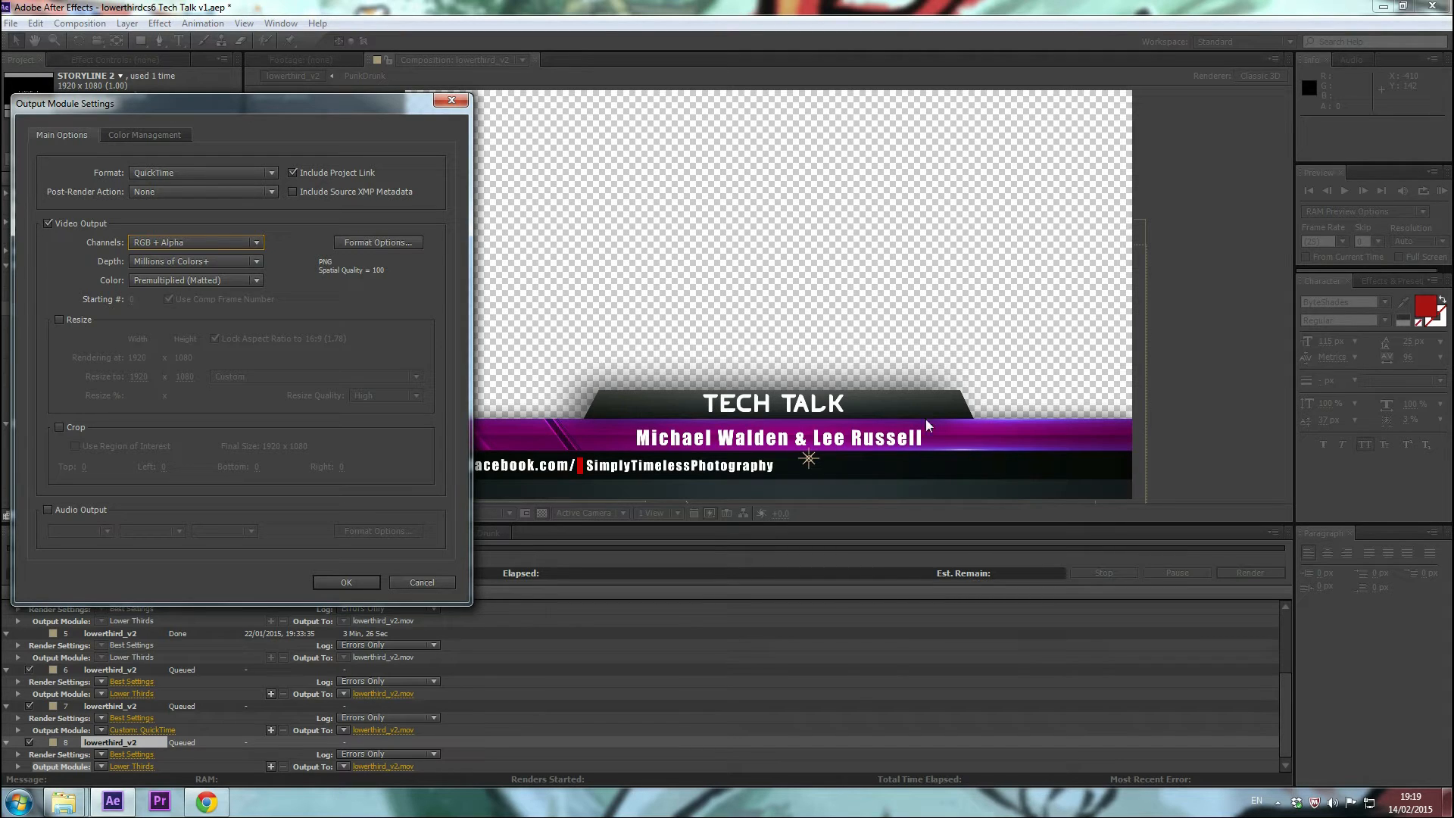
{"action": "mouse_move", "coordinate": [704, 228]}
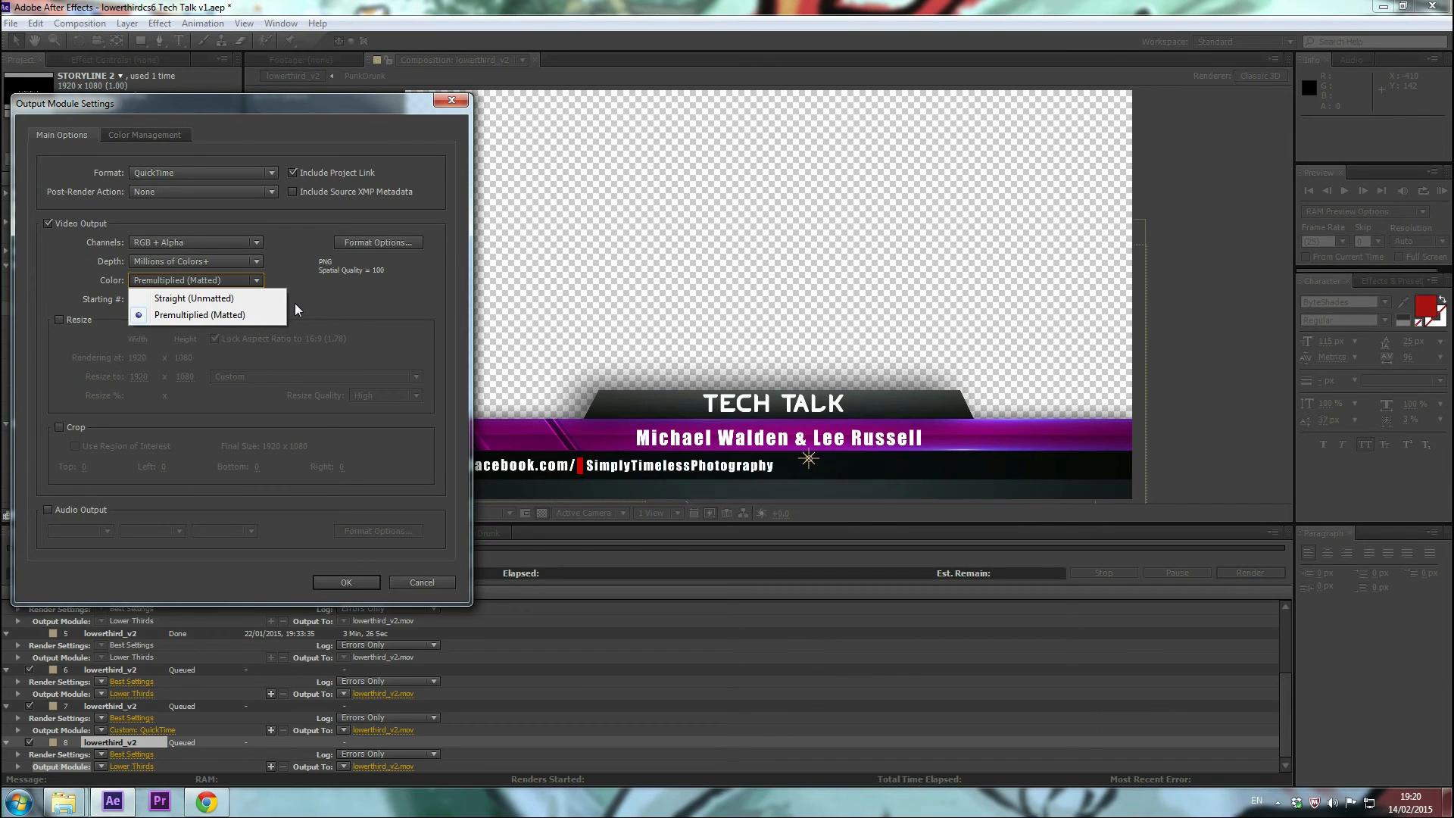
{"action": "mouse_move", "coordinate": [322, 301]}
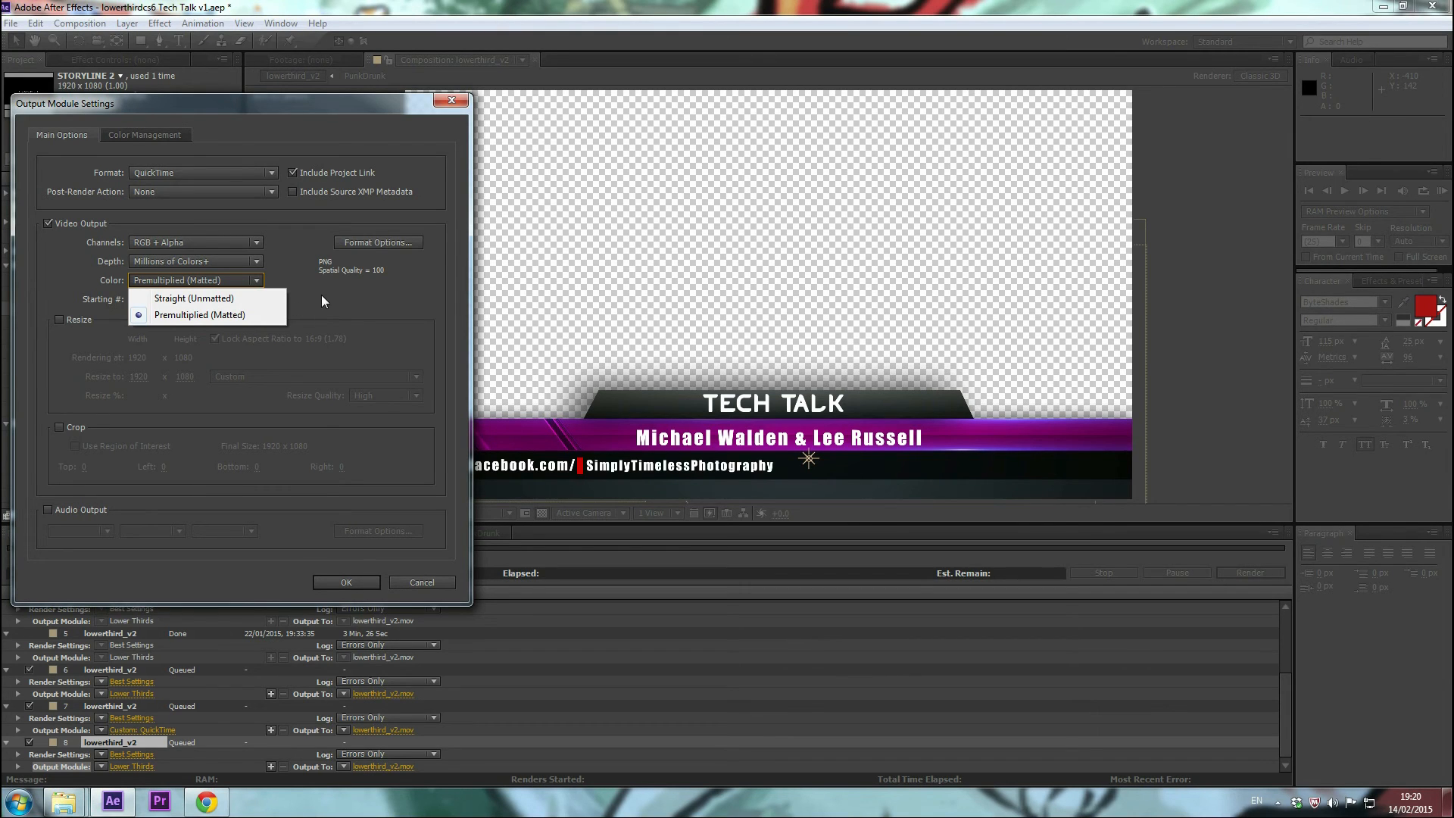
Choose Premultiplied (Matted) colour and confirm the Output Module Settings.
{"action": "left_click", "coordinate": [199, 314]}
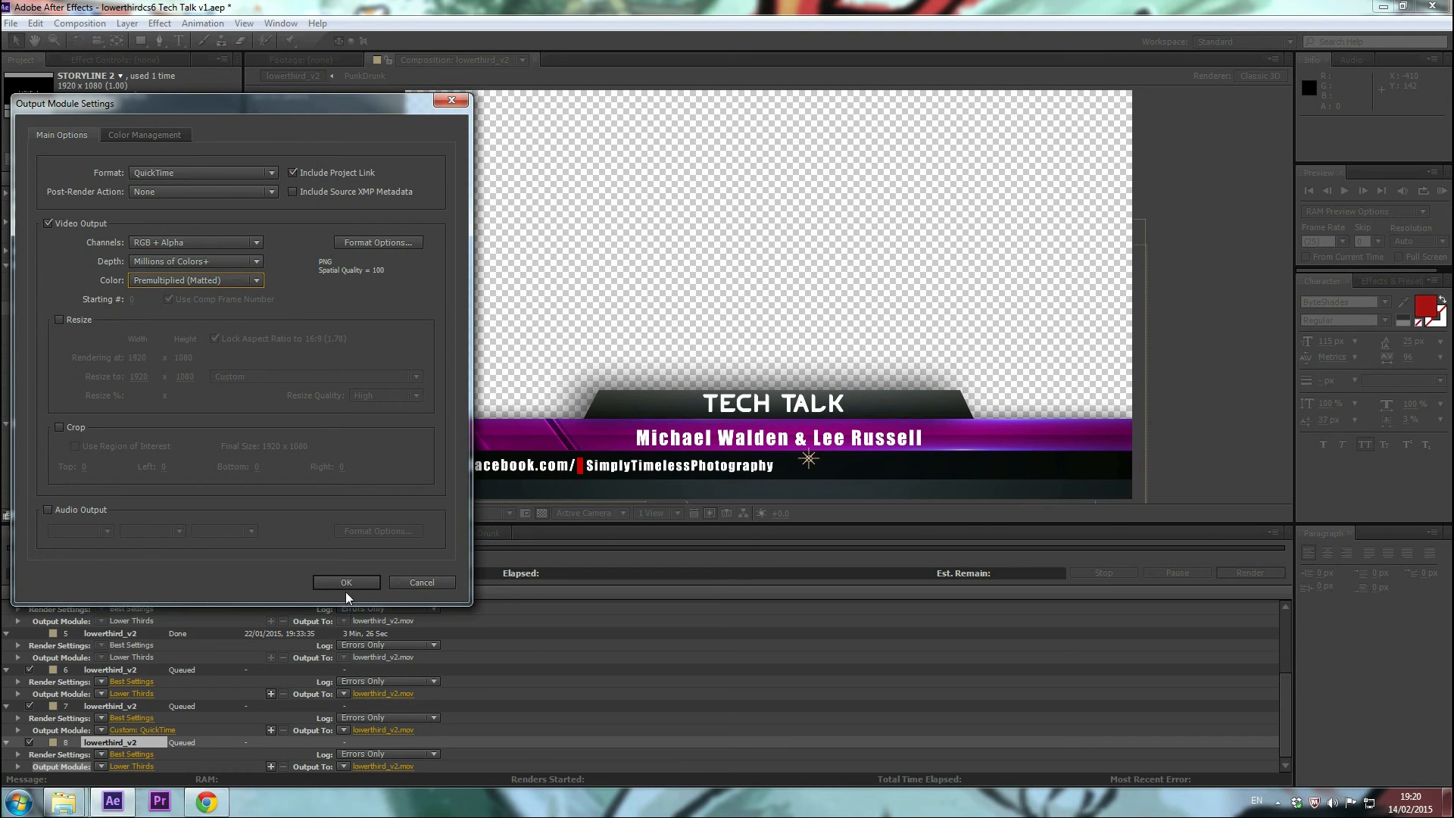
{"action": "left_click", "coordinate": [346, 583]}
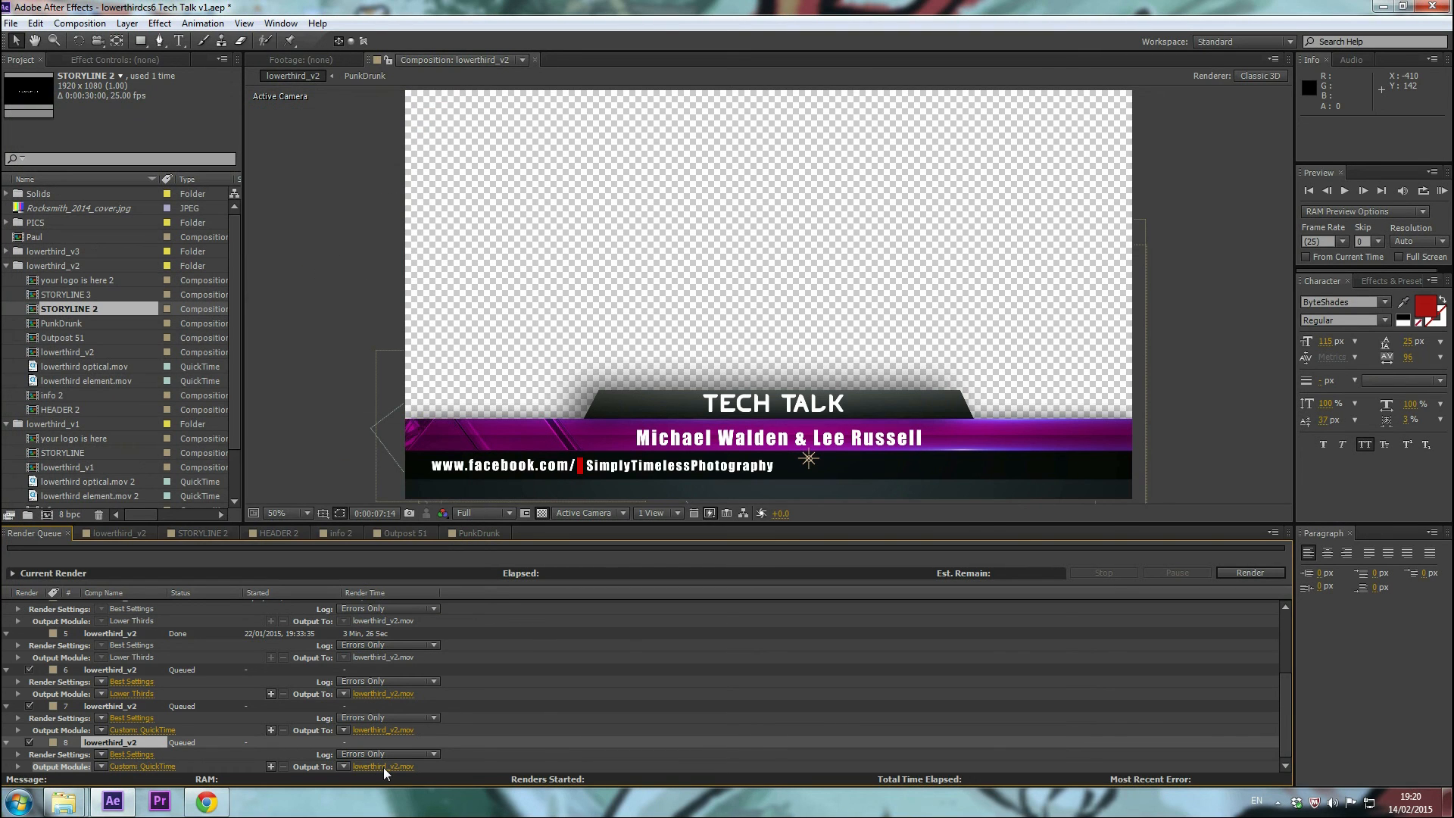